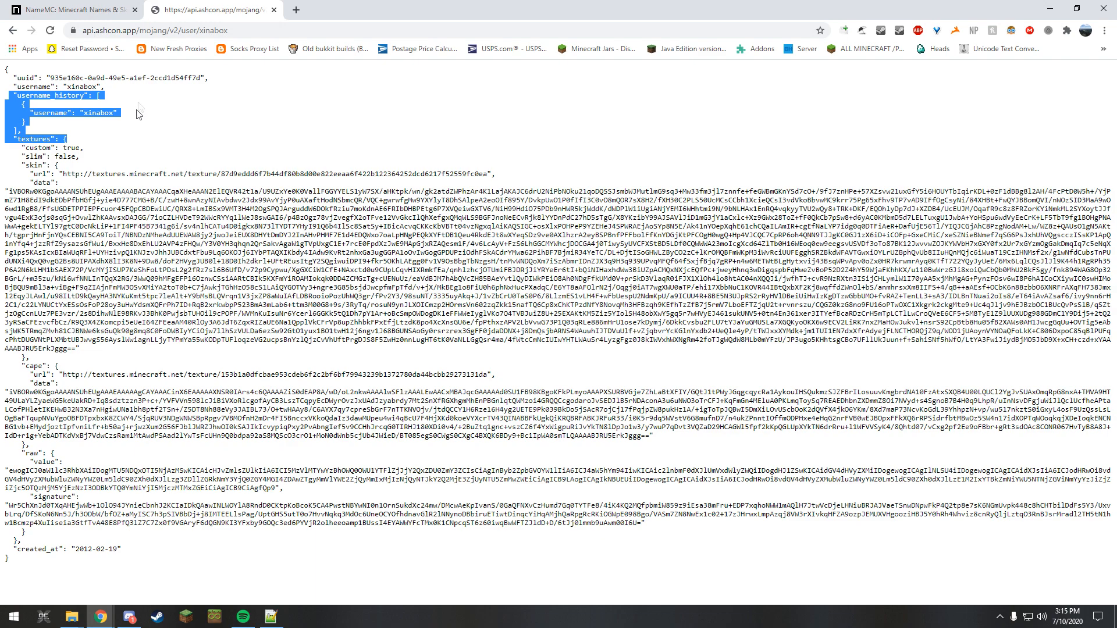
mouse_move(123, 135)
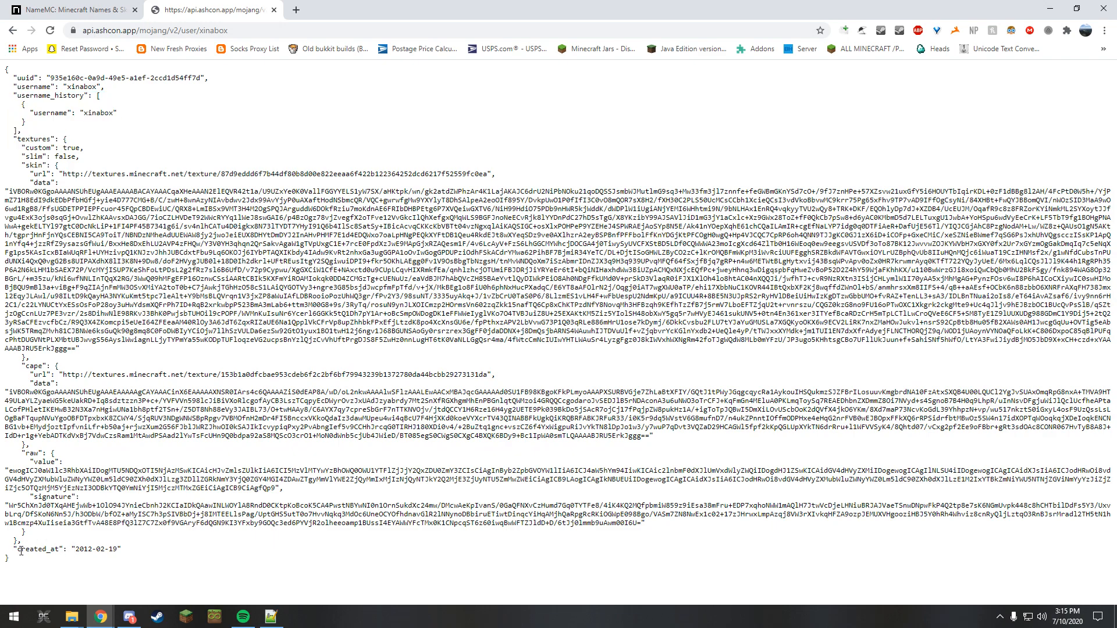
Load the Notch account data and highlight its created_at date of 2010-01-10.
double_click(36, 548)
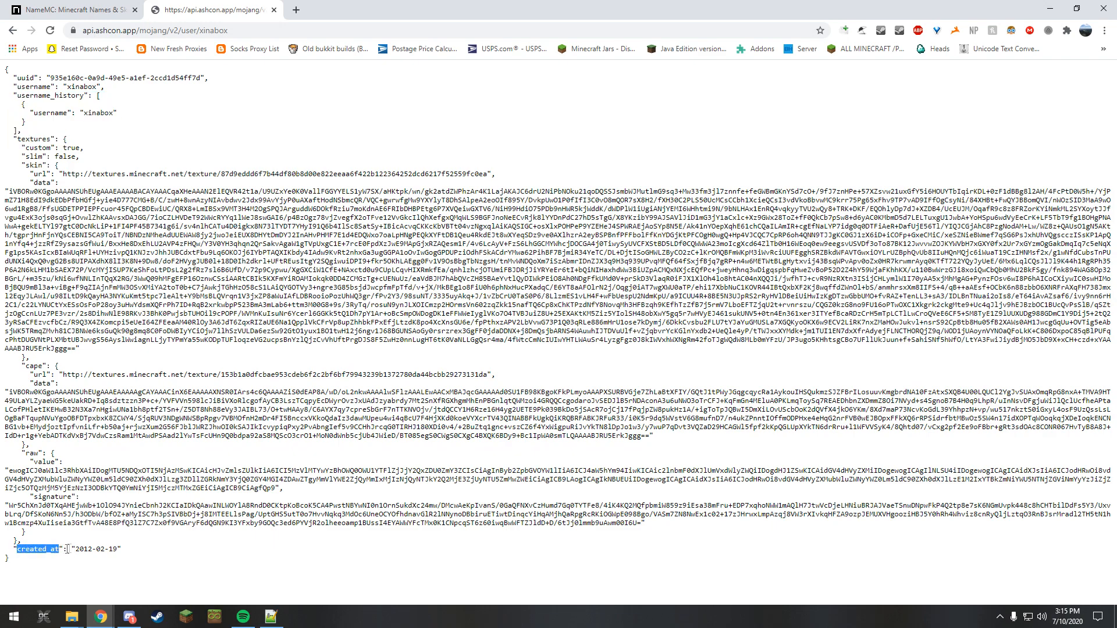
double_click(100, 548)
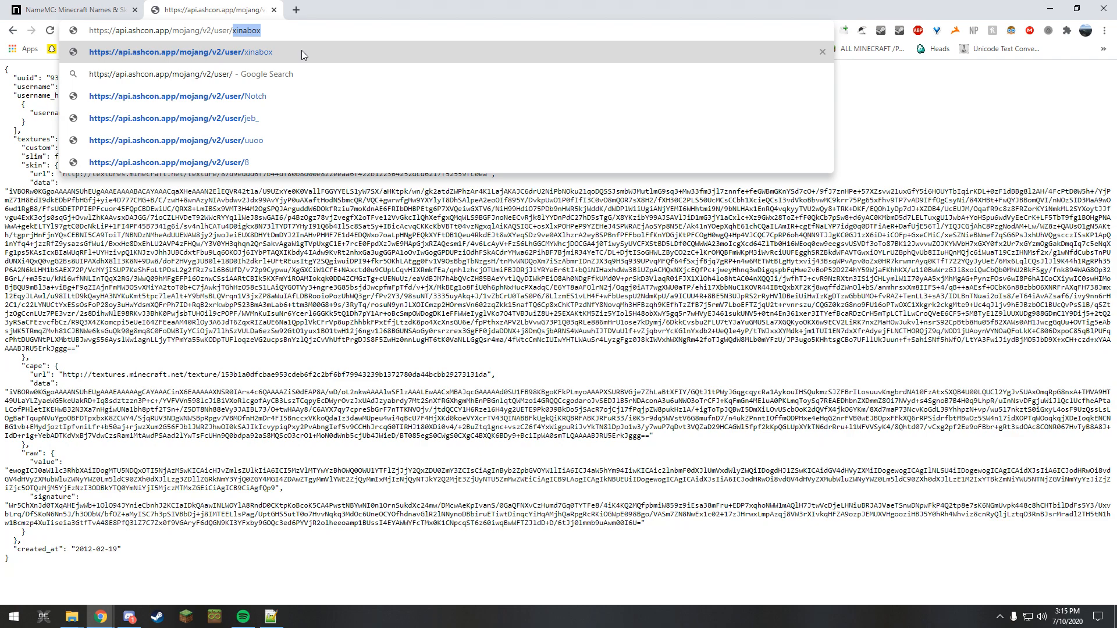
left_click(187, 95)
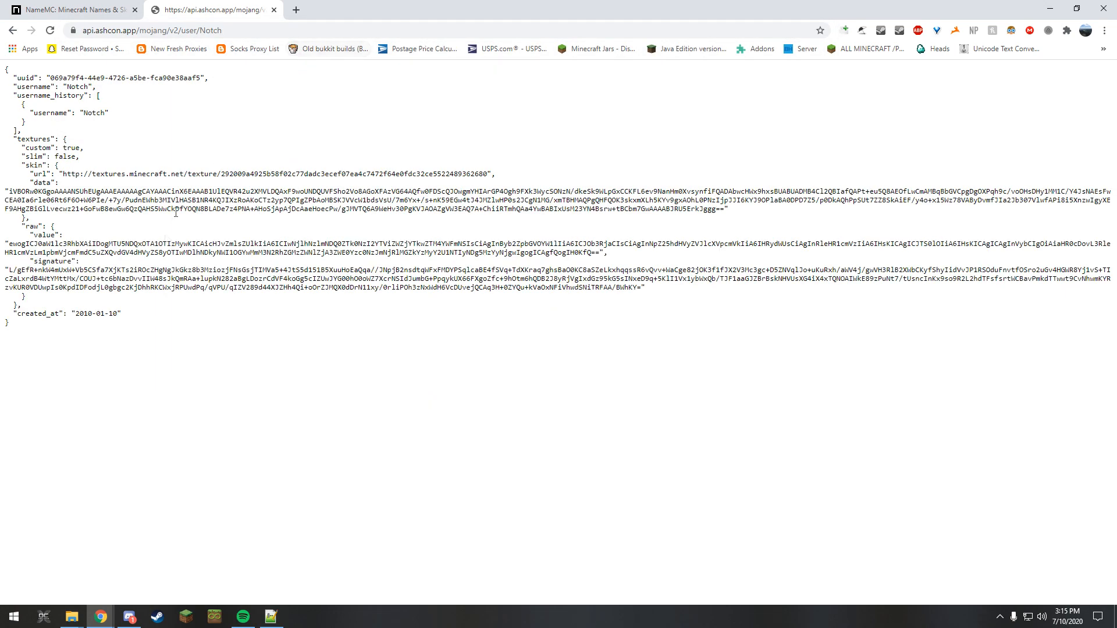
double_click(83, 313)
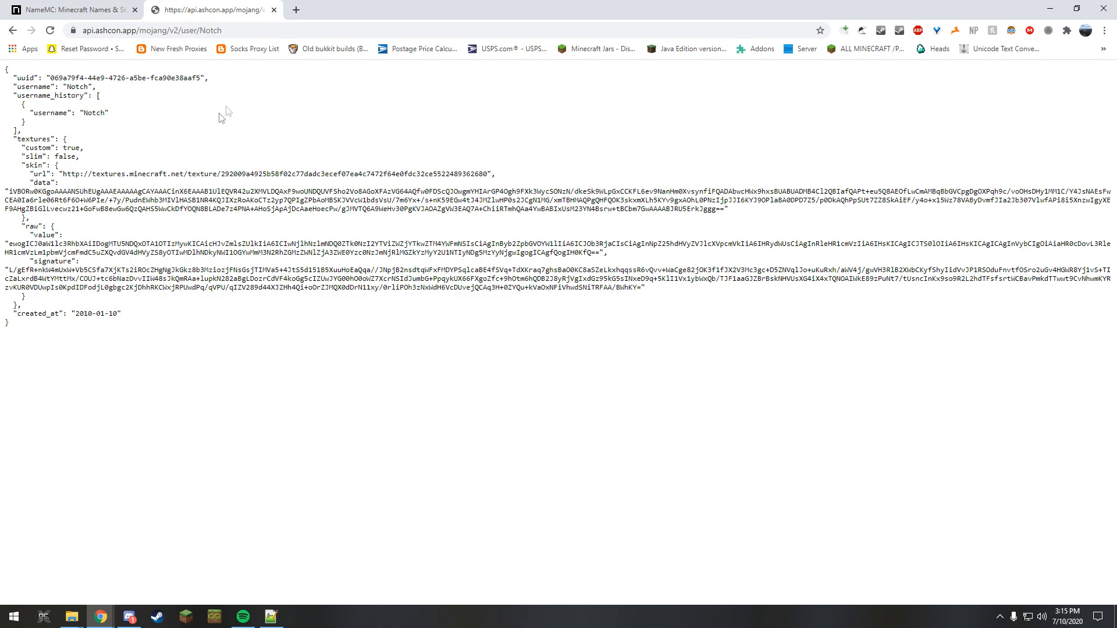
mouse_move(221, 5)
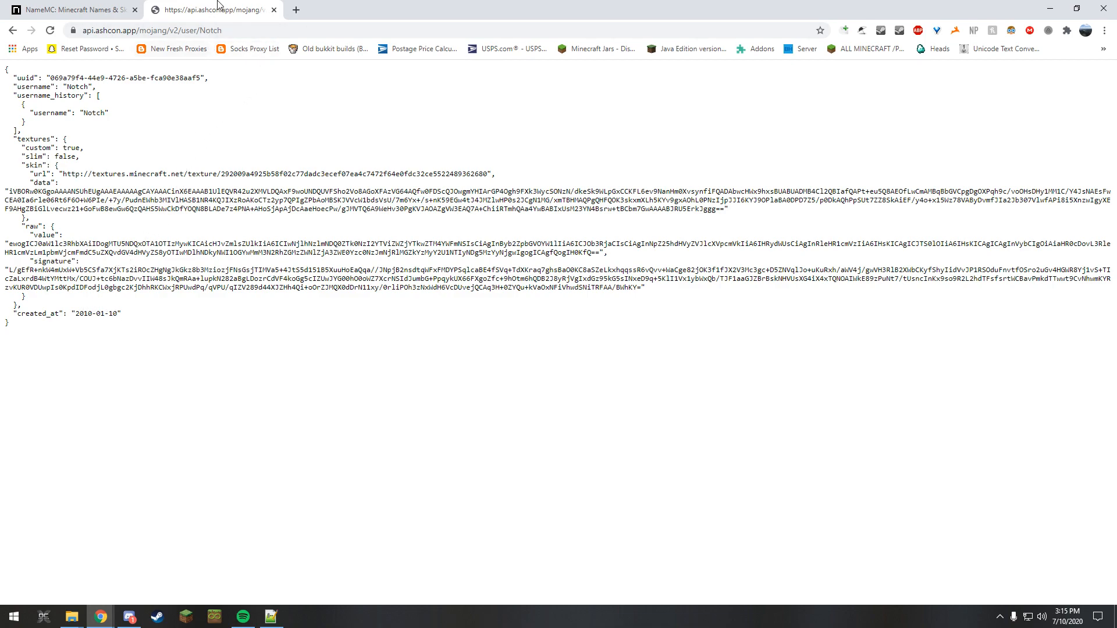
Replace the username in the address, starting a new player name with W.
double_click(238, 31)
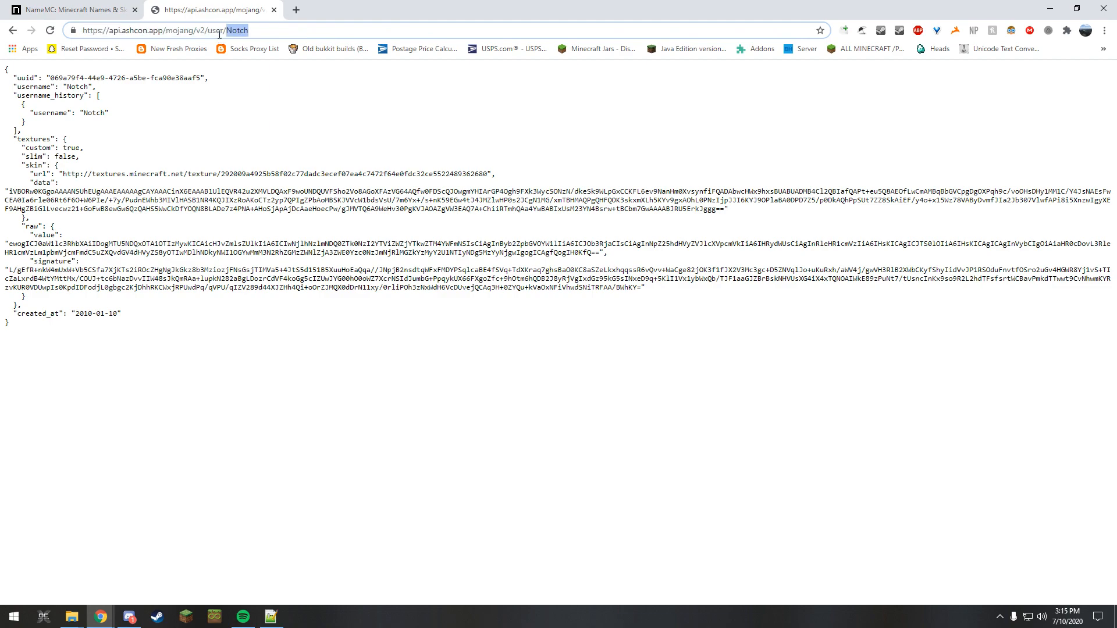
type("W")
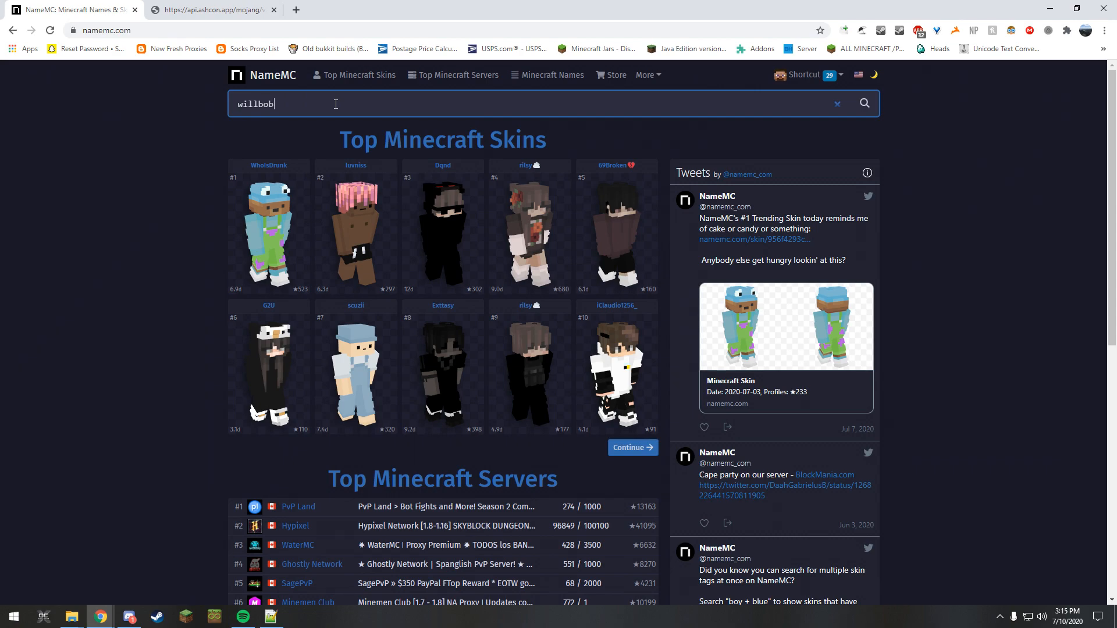
type("bob")
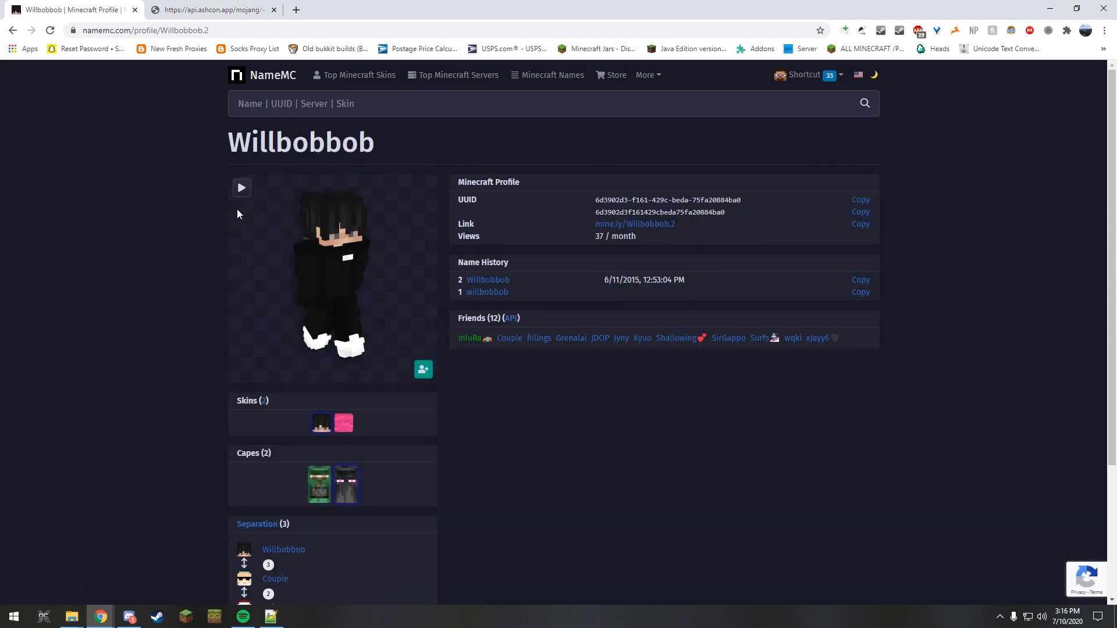
left_click(210, 9)
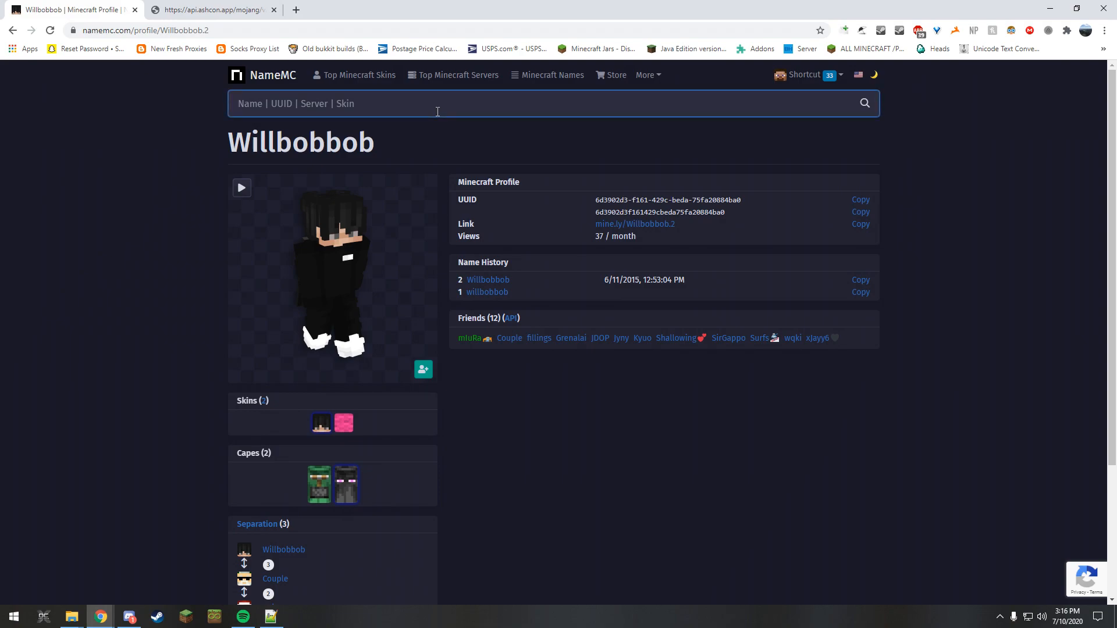
left_click(211, 9)
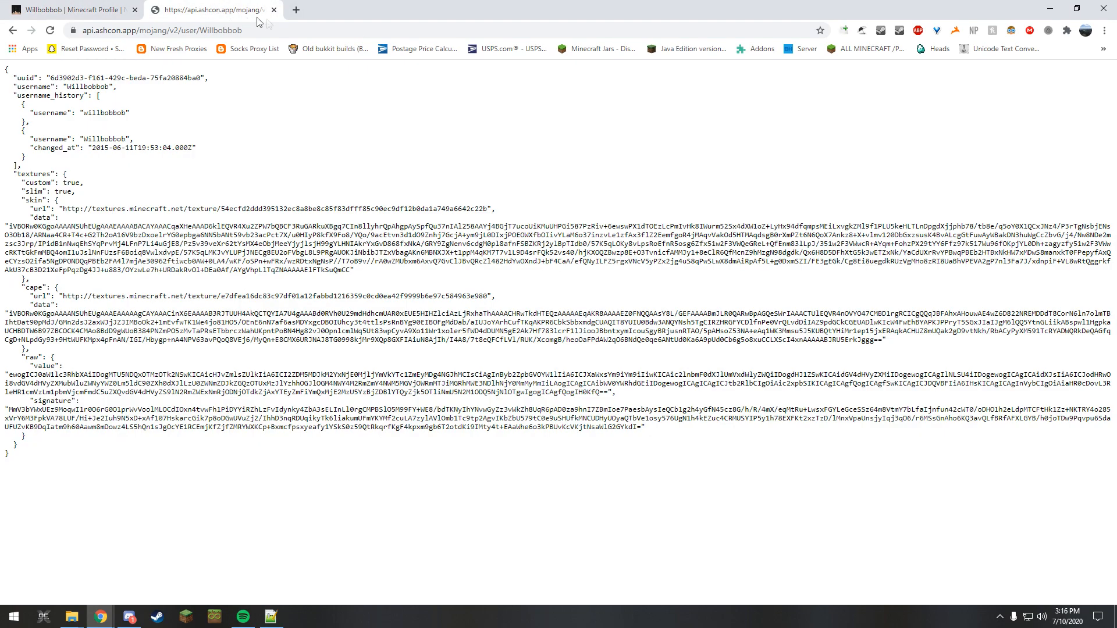
Begin a NameMC search for the name Melan.
type("Melancholy")
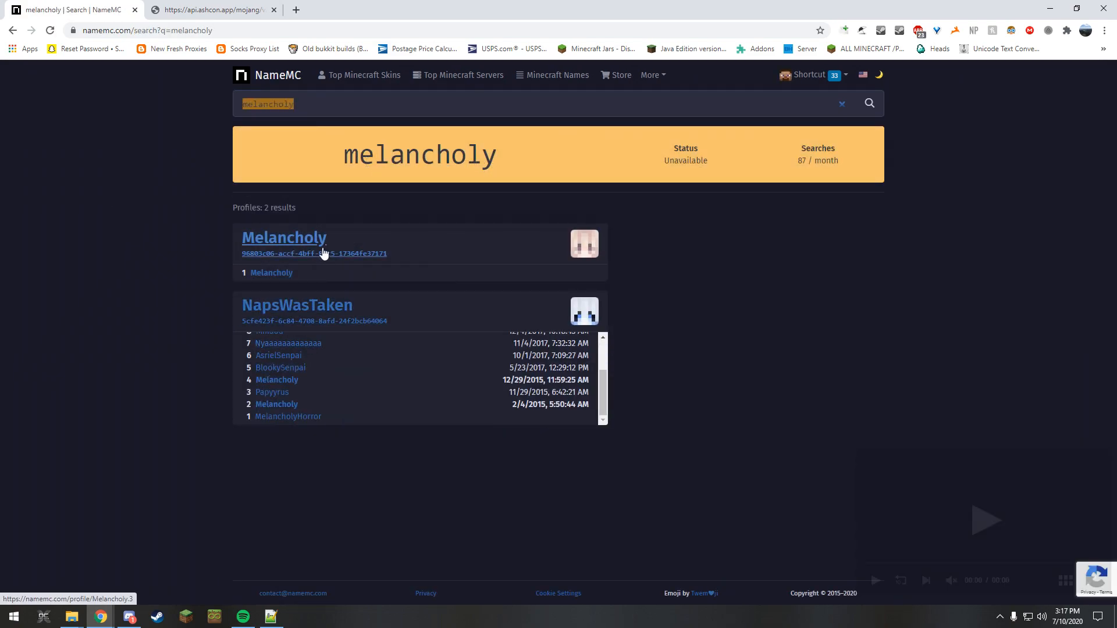
Check the Melancholy profile from the melancholy search results and select the search name to replace it.
left_click(284, 237)
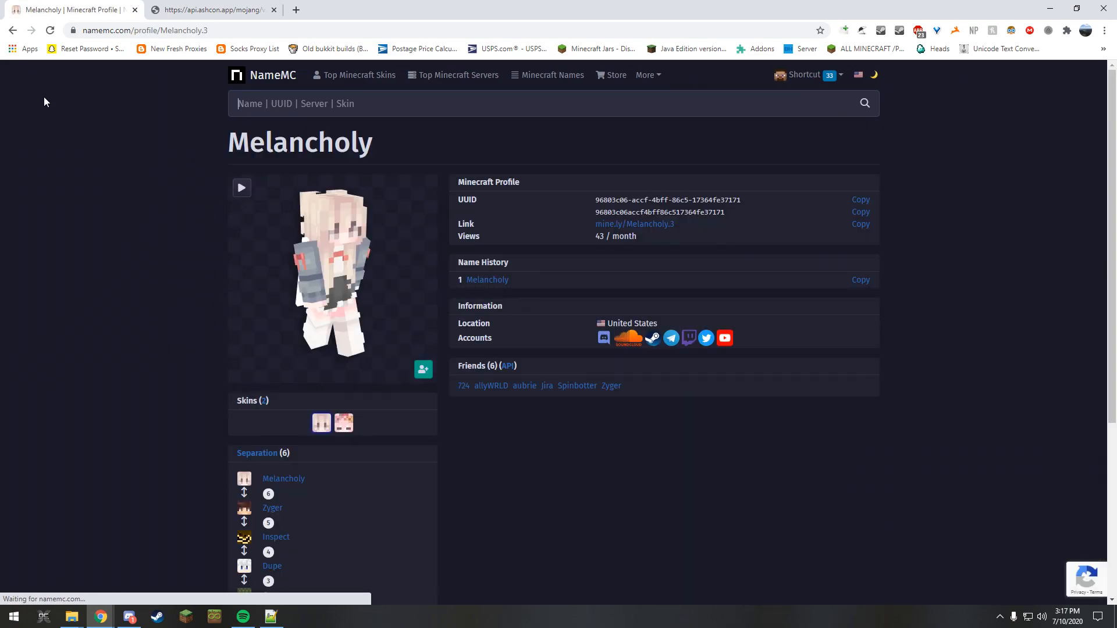
type("melancholy")
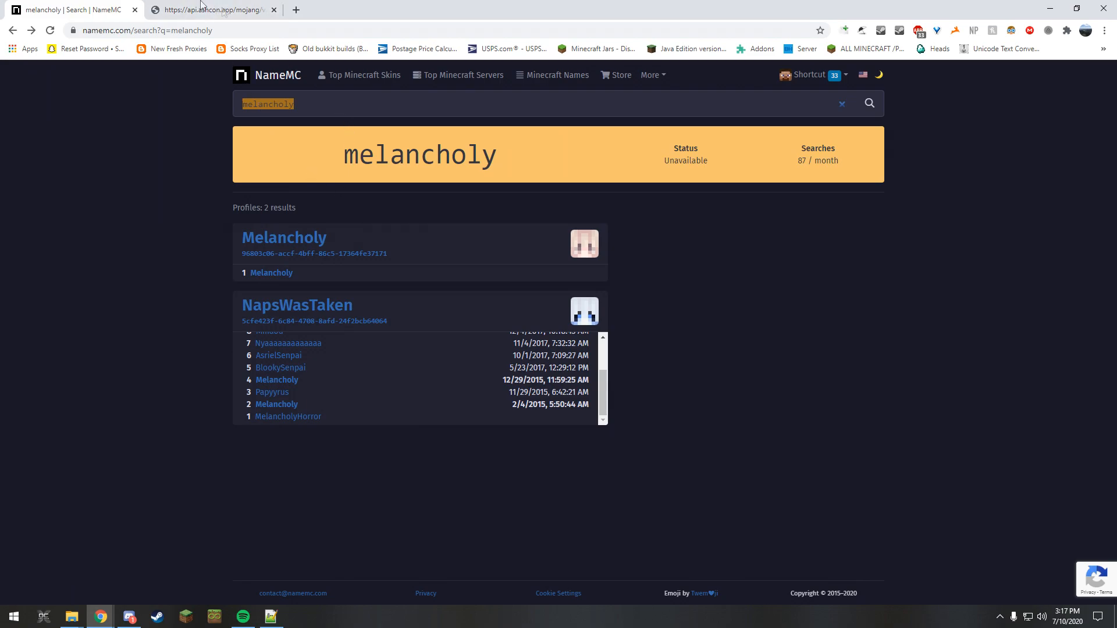
left_click(214, 10)
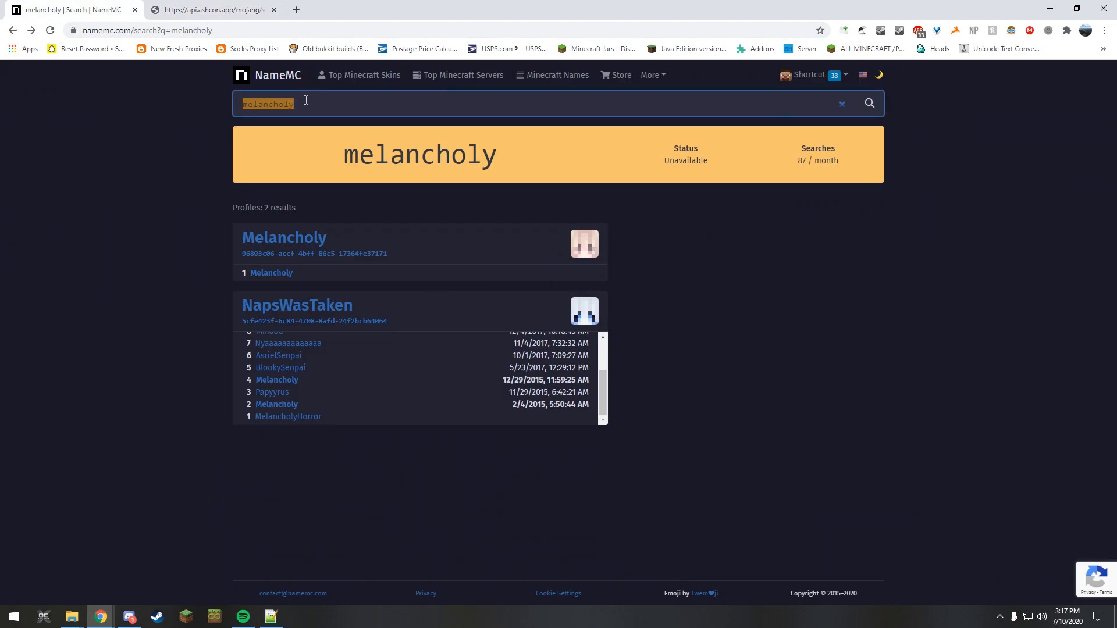
Search NameMC for honeydew and open the Honeydew profile.
type("honeydew")
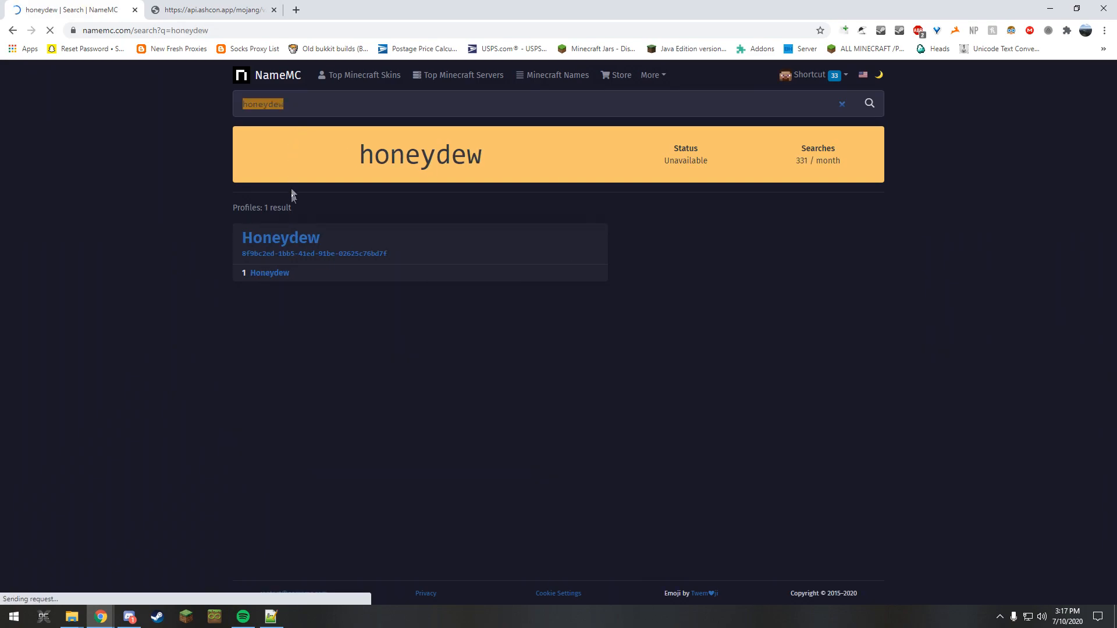
left_click(281, 237)
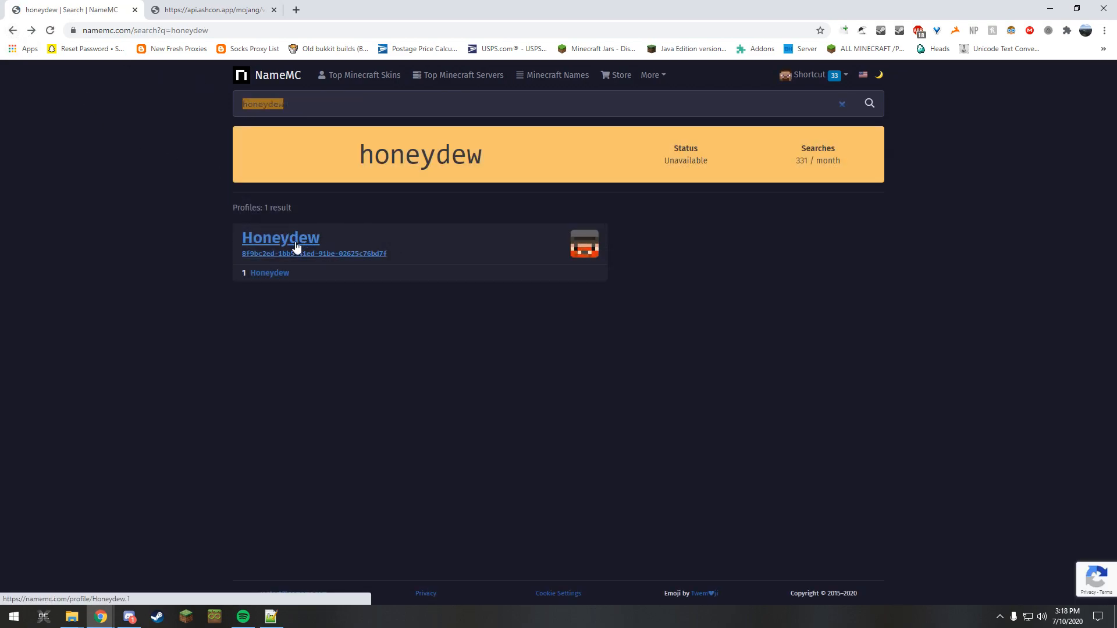
left_click(281, 237)
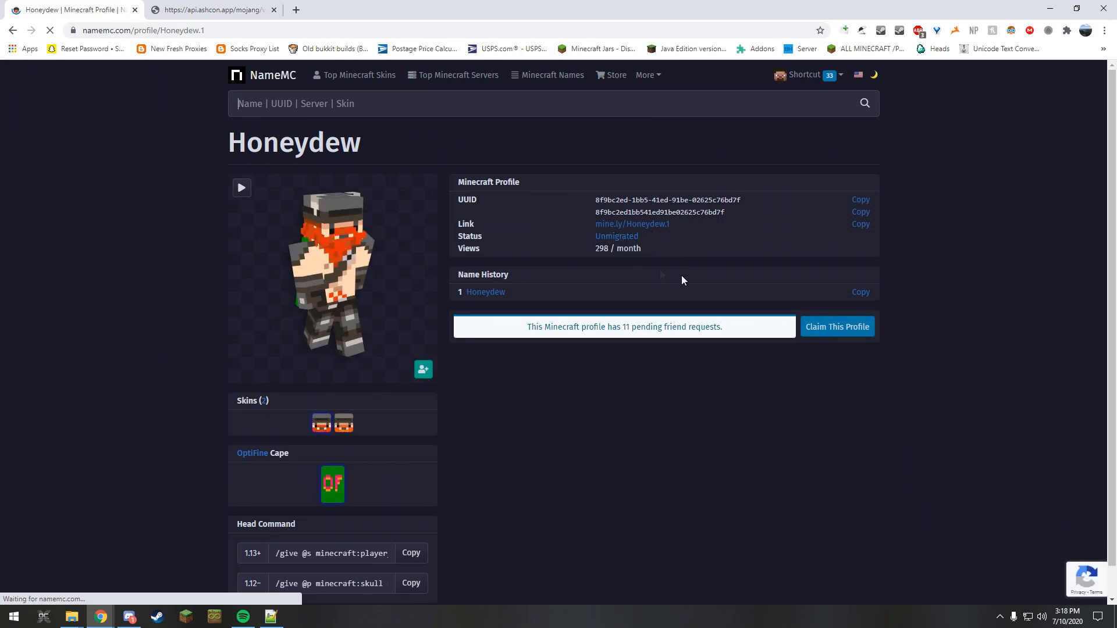